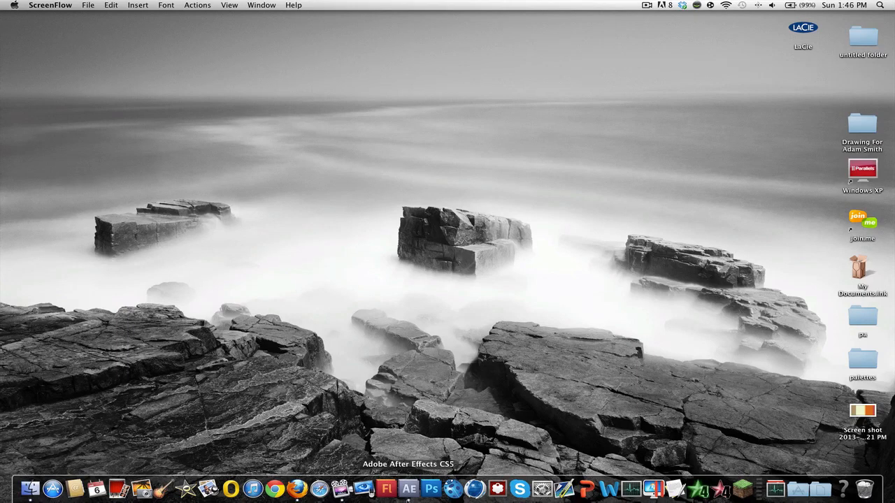
Launch After Effects from the Dock to open the project with Comp 1.
{"action": "left_click", "coordinate": [408, 488]}
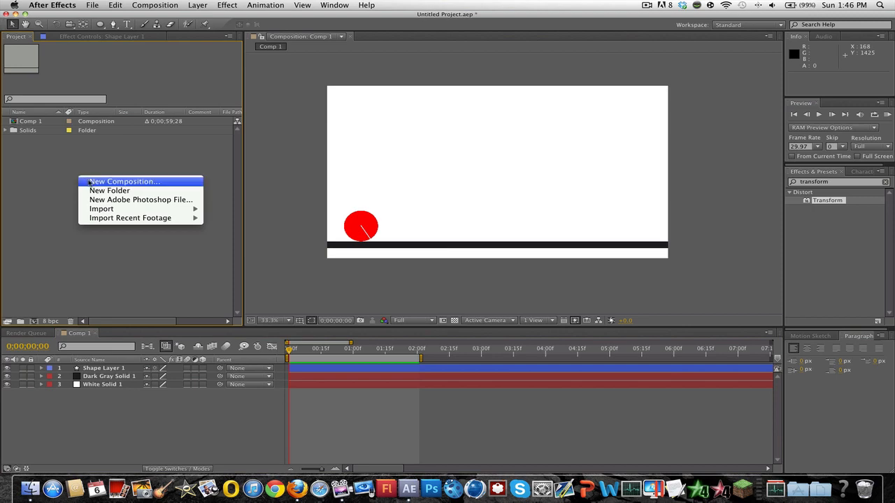
Create new Comp 2 and add a near-black solid as the background.
{"action": "left_click", "coordinate": [125, 182]}
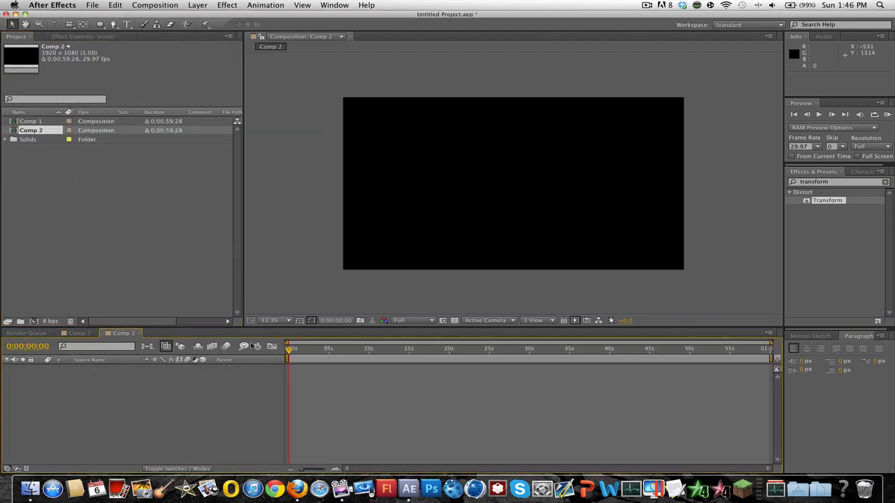
{"action": "left_click", "coordinate": [198, 6]}
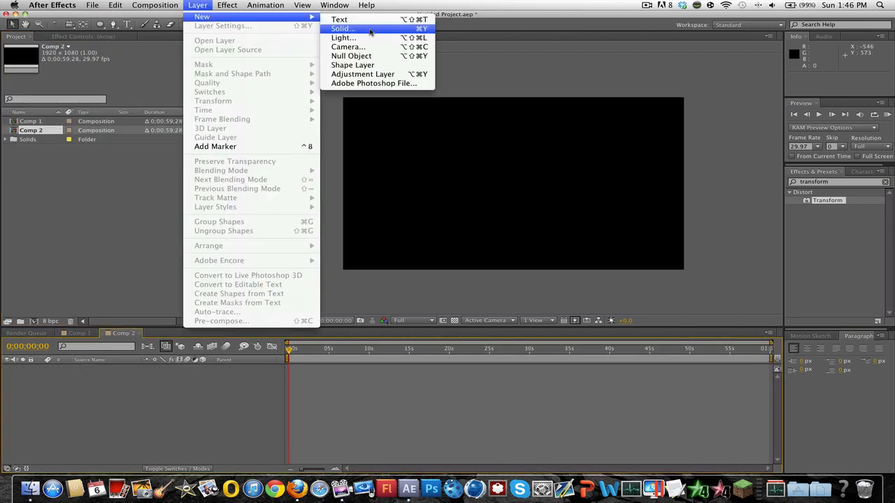
{"action": "left_click", "coordinate": [341, 28]}
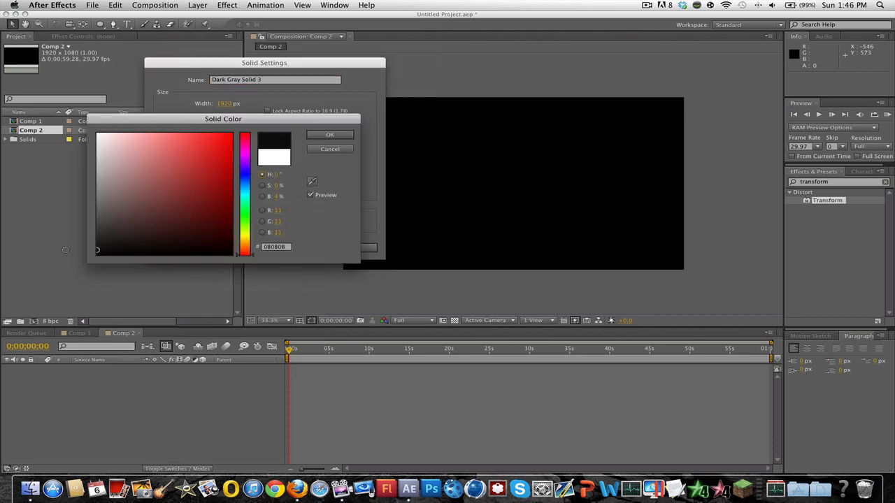
{"action": "left_click", "coordinate": [329, 135]}
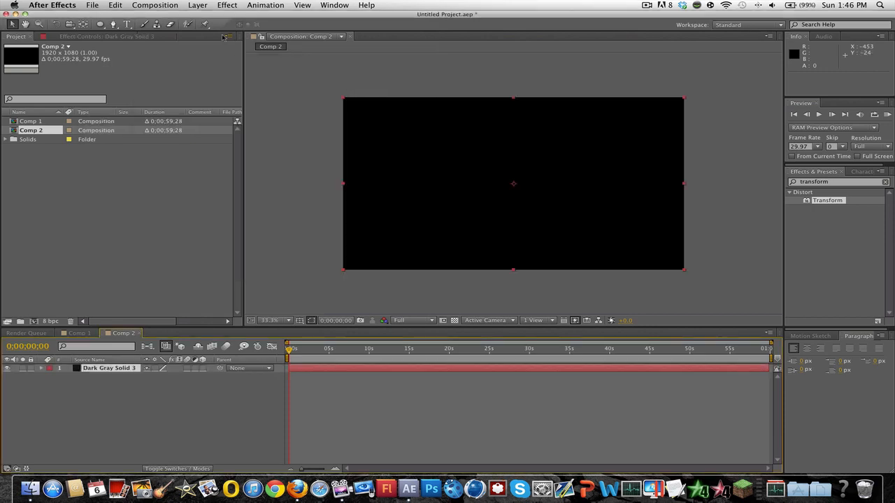
Add a second, white solid to serve as the thin ground strip.
{"action": "left_click", "coordinate": [197, 5]}
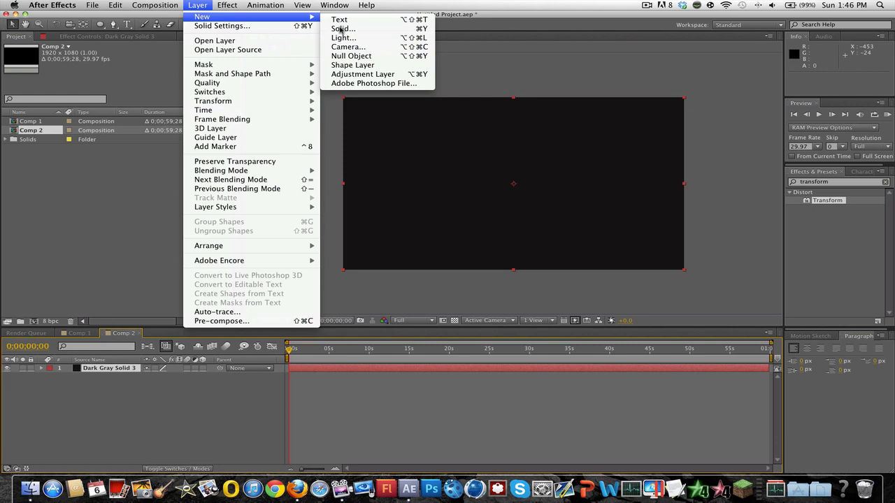
{"action": "left_click", "coordinate": [341, 28]}
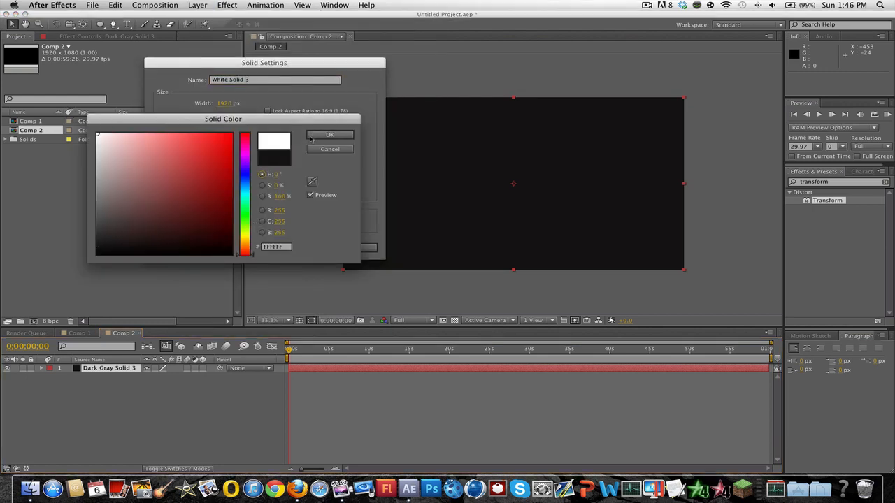
{"action": "left_click", "coordinate": [330, 134]}
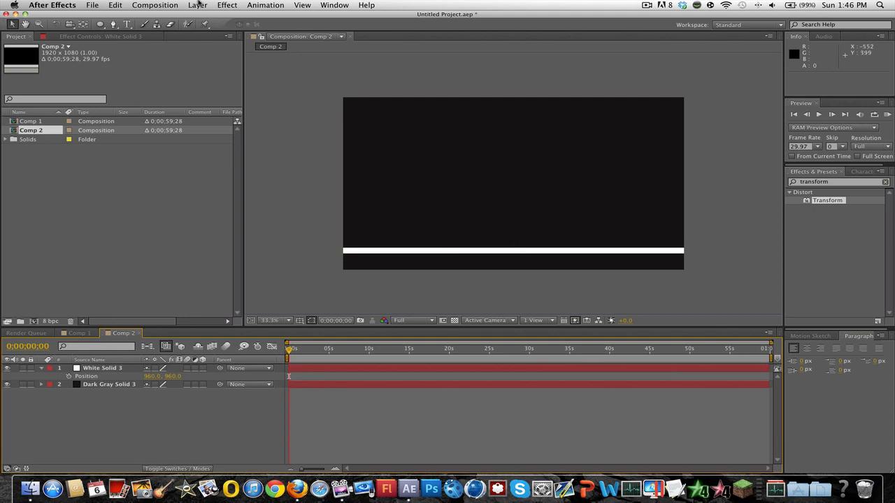
Add an empty shape layer, show the proportional grid, and reveal the layer's transform properties.
{"action": "left_click", "coordinate": [197, 6]}
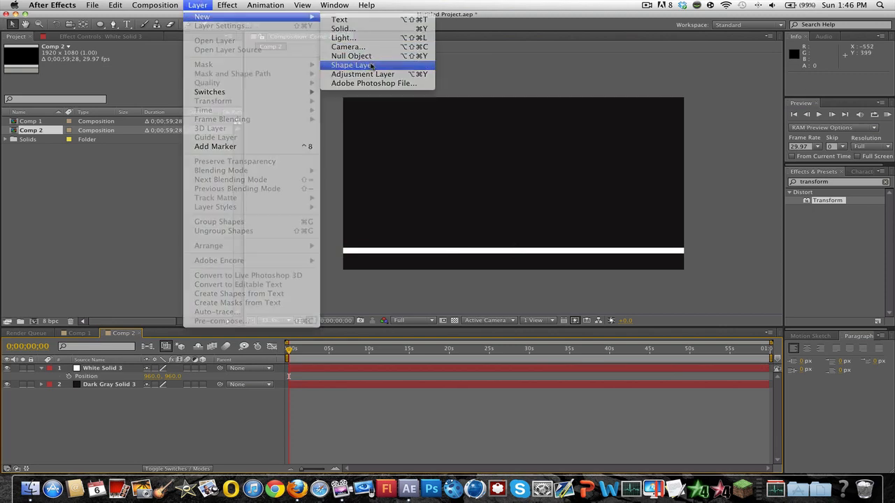
{"action": "left_click", "coordinate": [351, 65]}
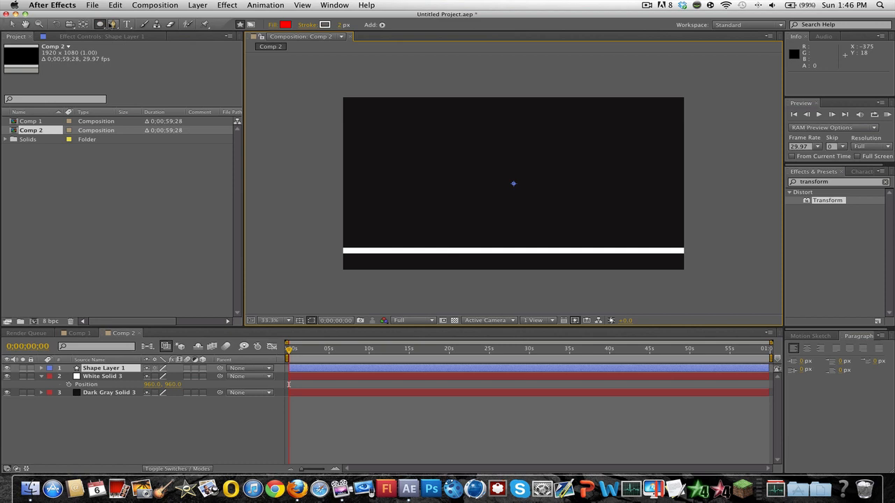
{"action": "left_click", "coordinate": [299, 320]}
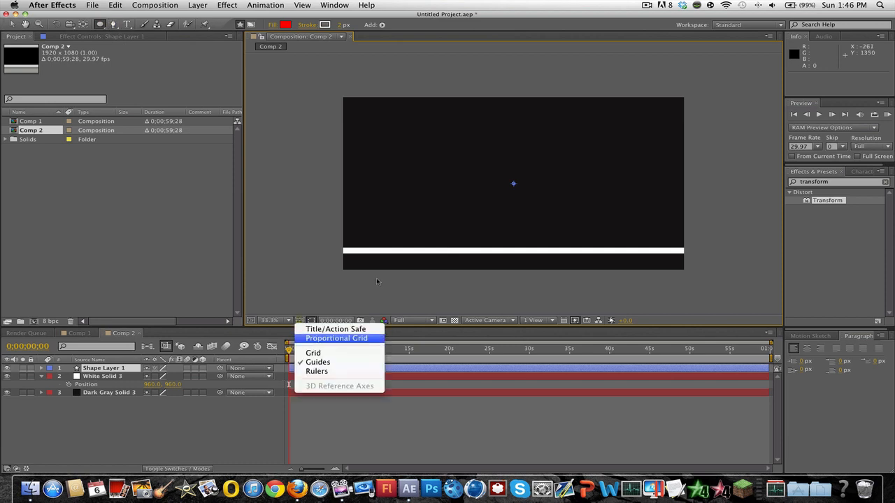
{"action": "left_click", "coordinate": [313, 352]}
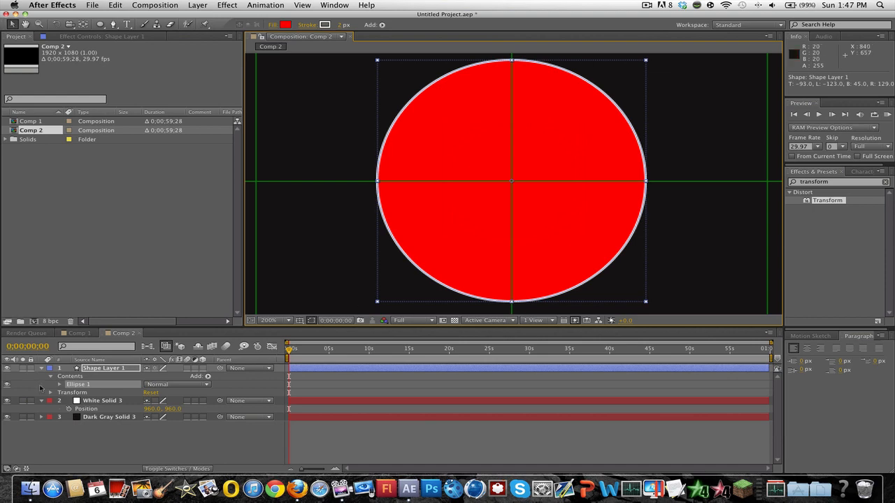
{"action": "left_click", "coordinate": [51, 391]}
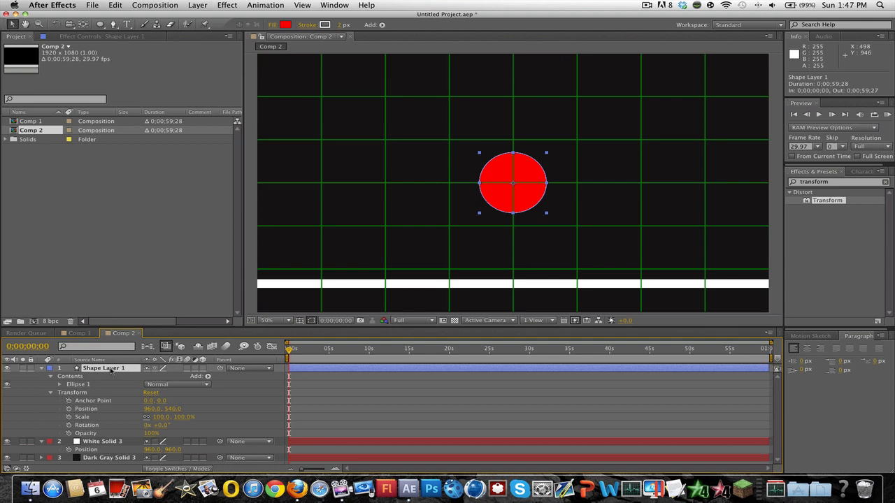
Move the red ball to the left end so it rests on top of the white strip.
{"action": "left_click_drag", "start_coordinate": [511, 183], "coordinate": [447, 215]}
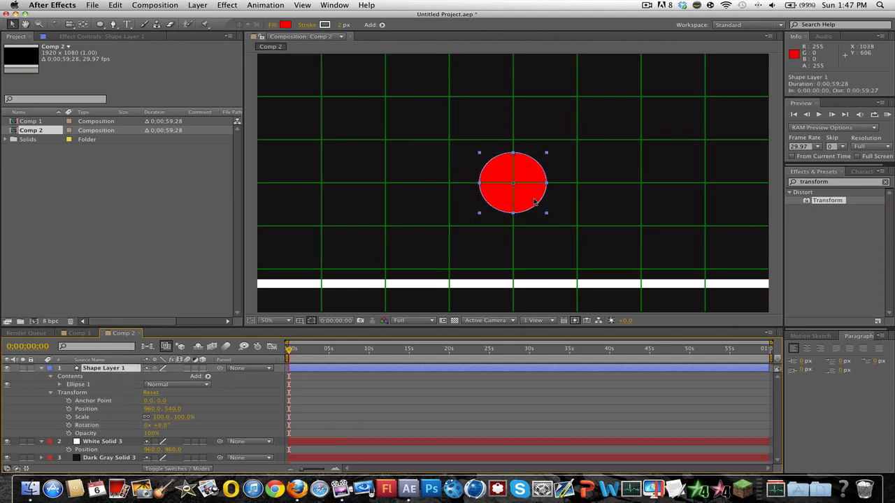
{"action": "left_click_drag", "start_coordinate": [515, 183], "coordinate": [321, 246]}
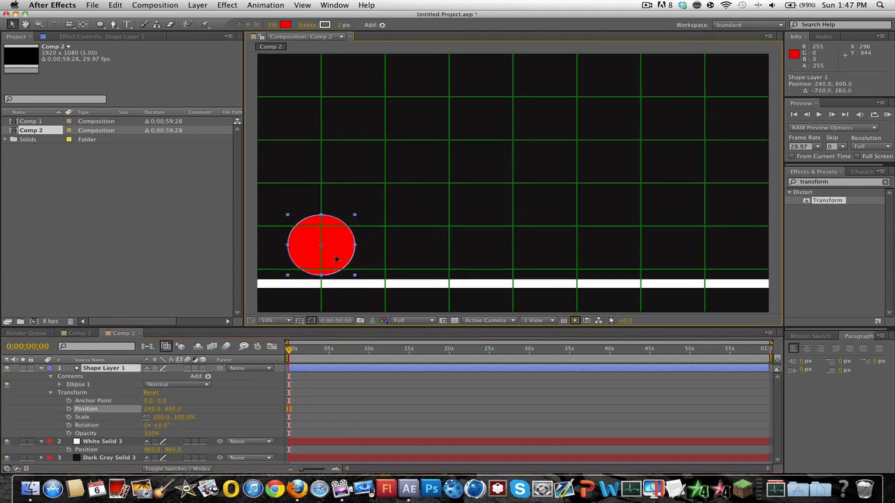
{"action": "left_click_drag", "start_coordinate": [320, 246], "coordinate": [324, 253]}
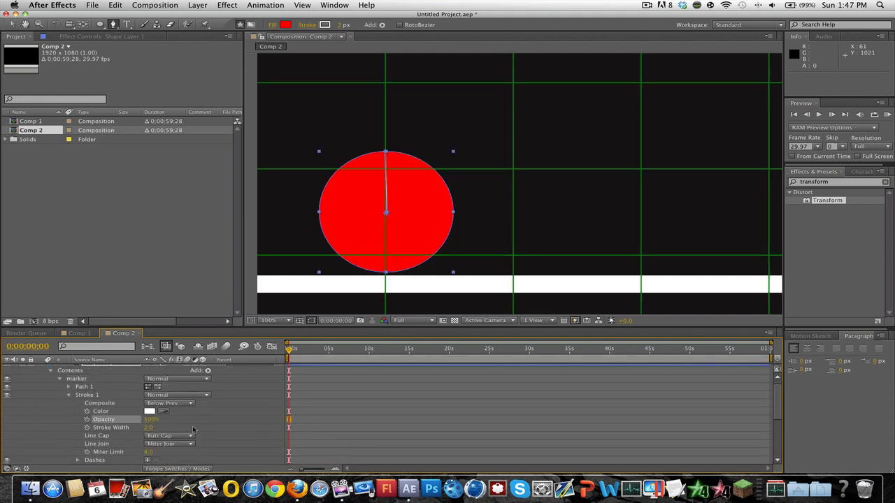
Set the marker stroke's Line Cap to Round Cap for rounded ends.
{"action": "left_click", "coordinate": [167, 437]}
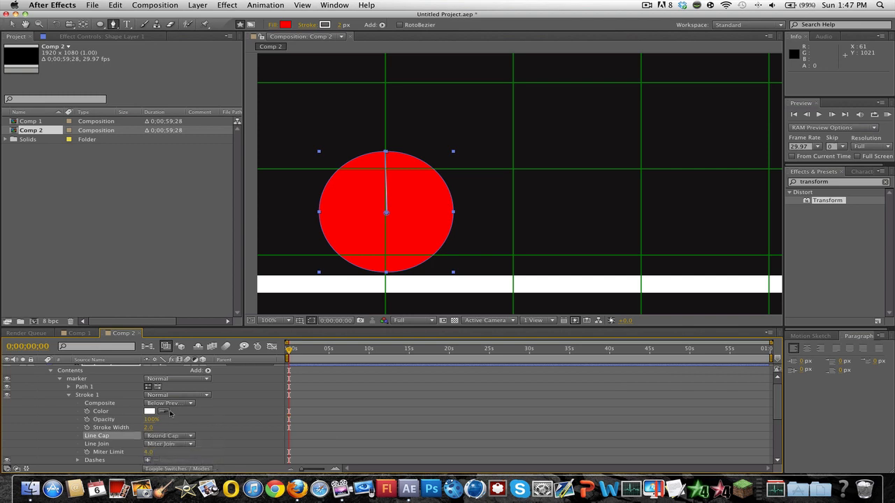
{"action": "left_click", "coordinate": [148, 428]}
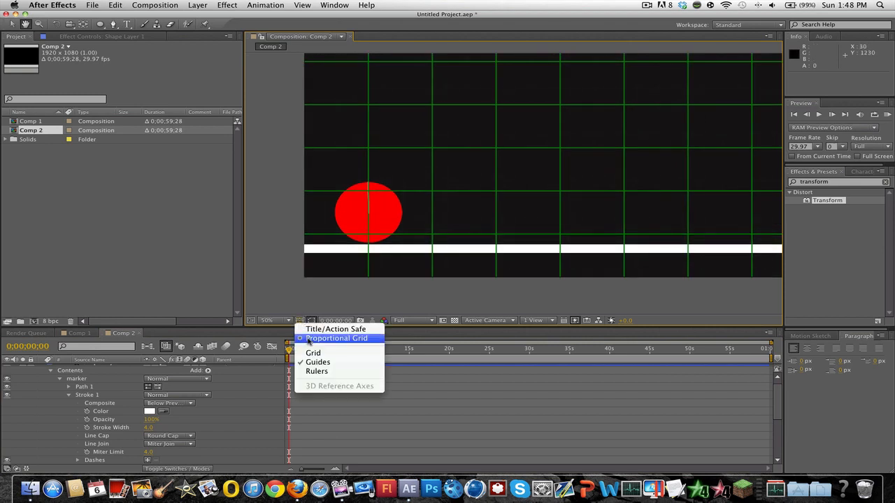
Turn off the proportional grid overlay in Comp 2.
{"action": "left_click", "coordinate": [313, 352]}
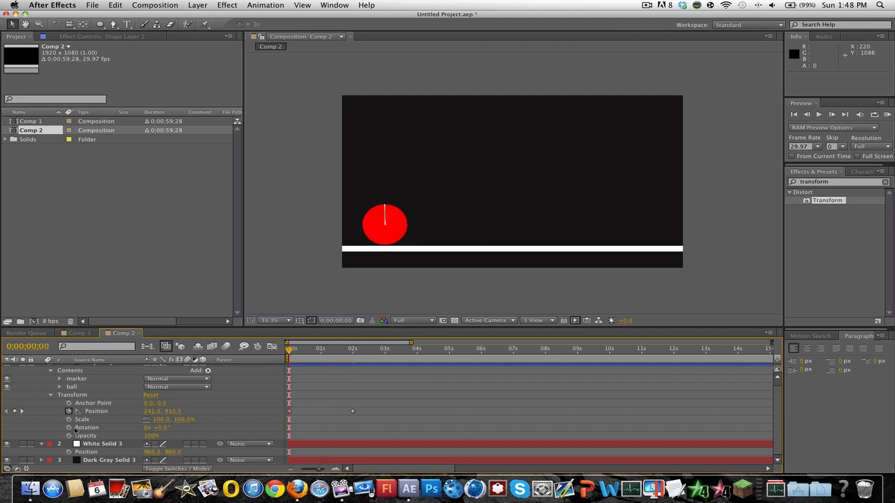
{"action": "mouse_move", "coordinate": [69, 428]}
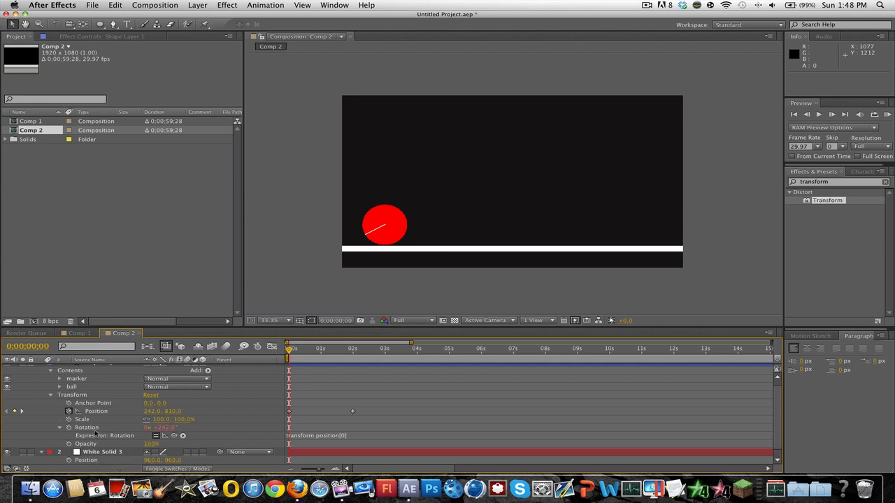
{"action": "mouse_move", "coordinate": [96, 433]}
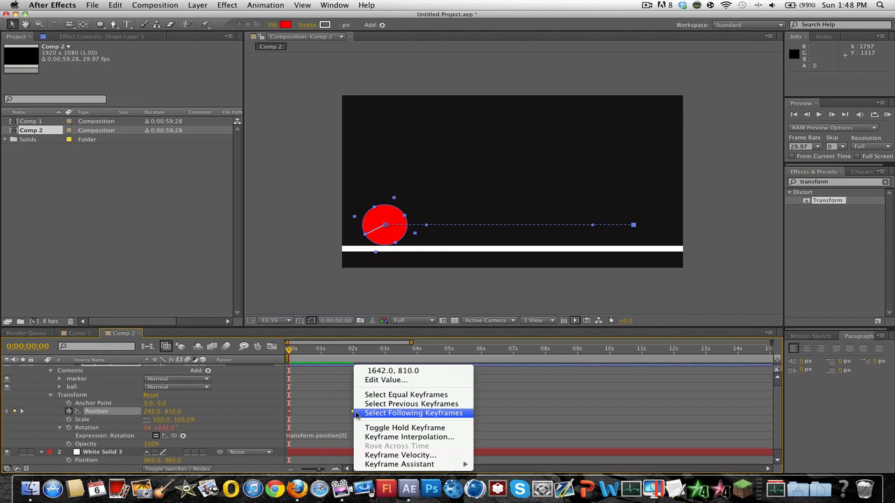
Apply Easy Ease to the ball's Position keyframes and RAM preview the roll.
{"action": "left_click", "coordinate": [412, 413]}
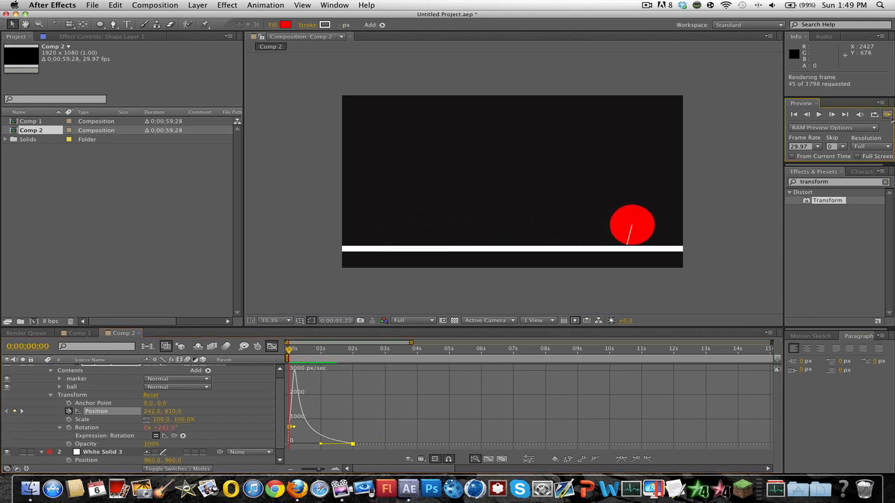
{"action": "left_click", "coordinate": [830, 114]}
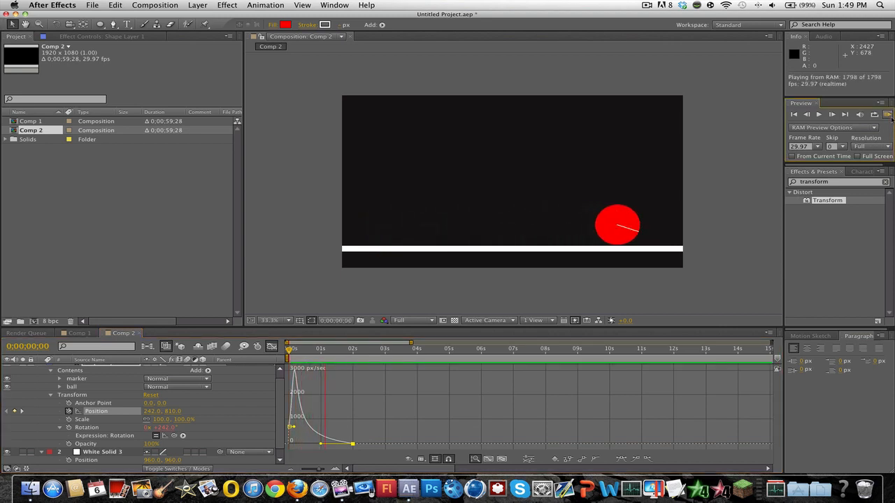